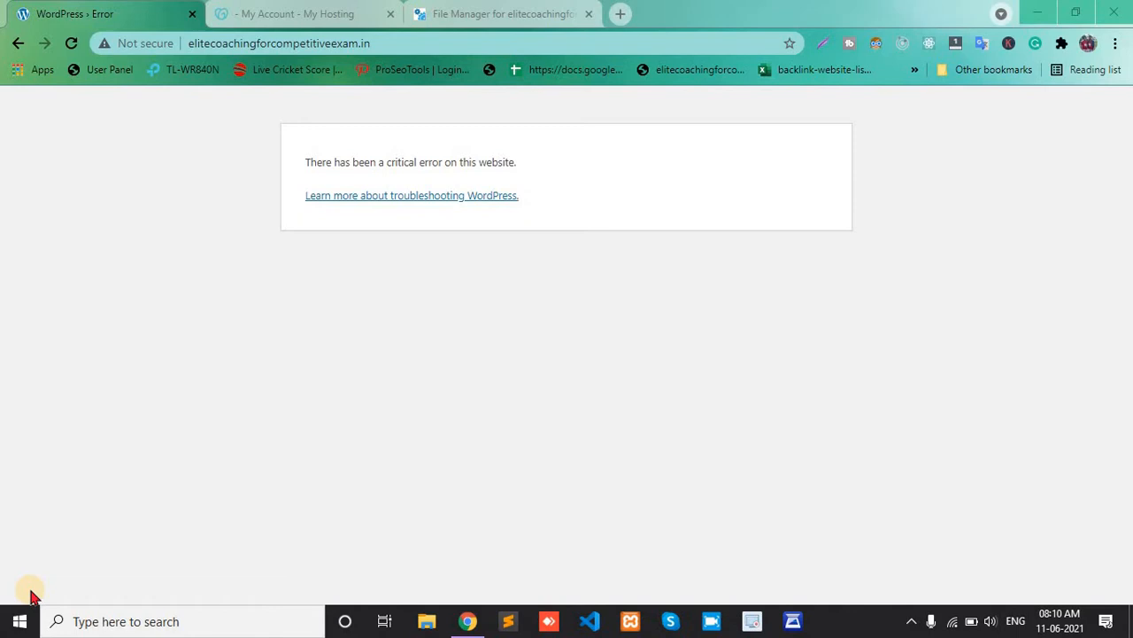
mouse_move(244, 386)
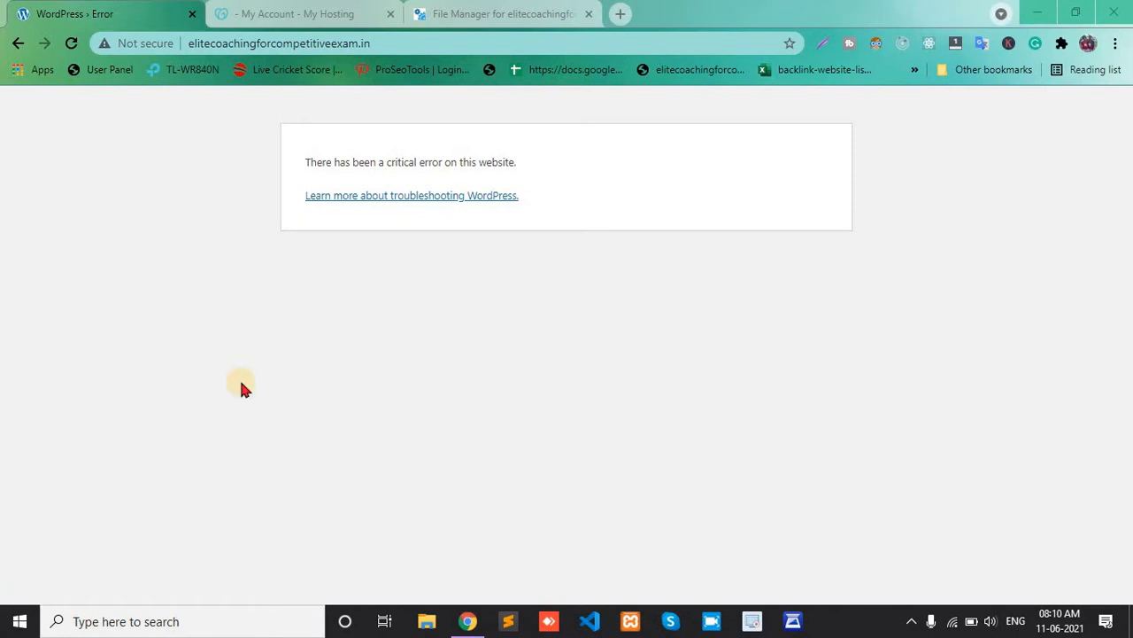
mouse_move(397, 195)
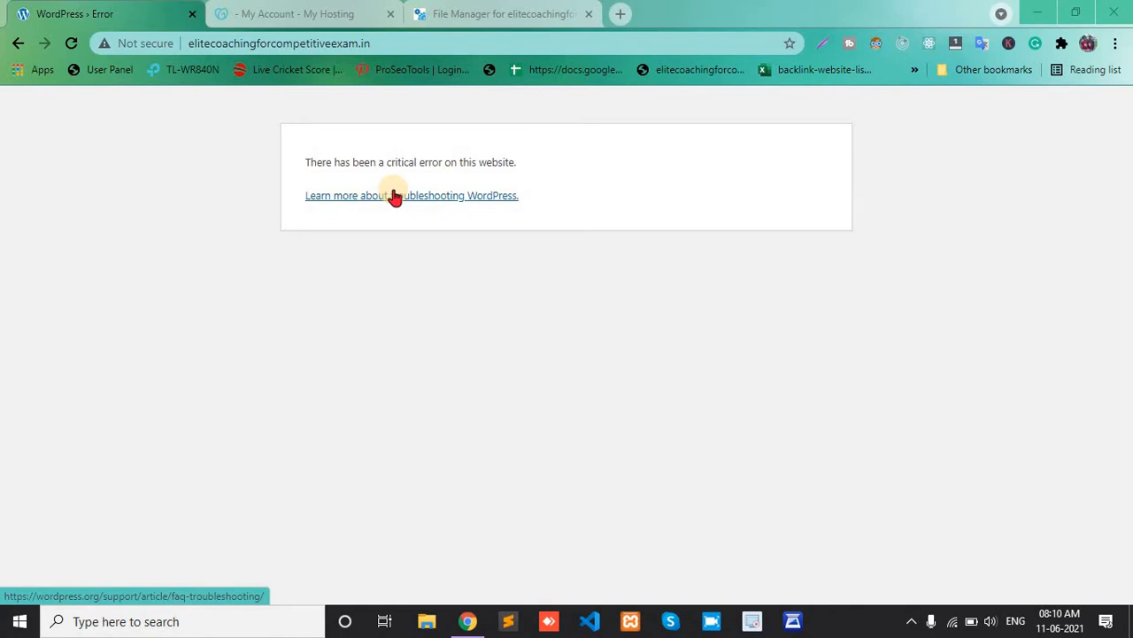
mouse_move(351, 119)
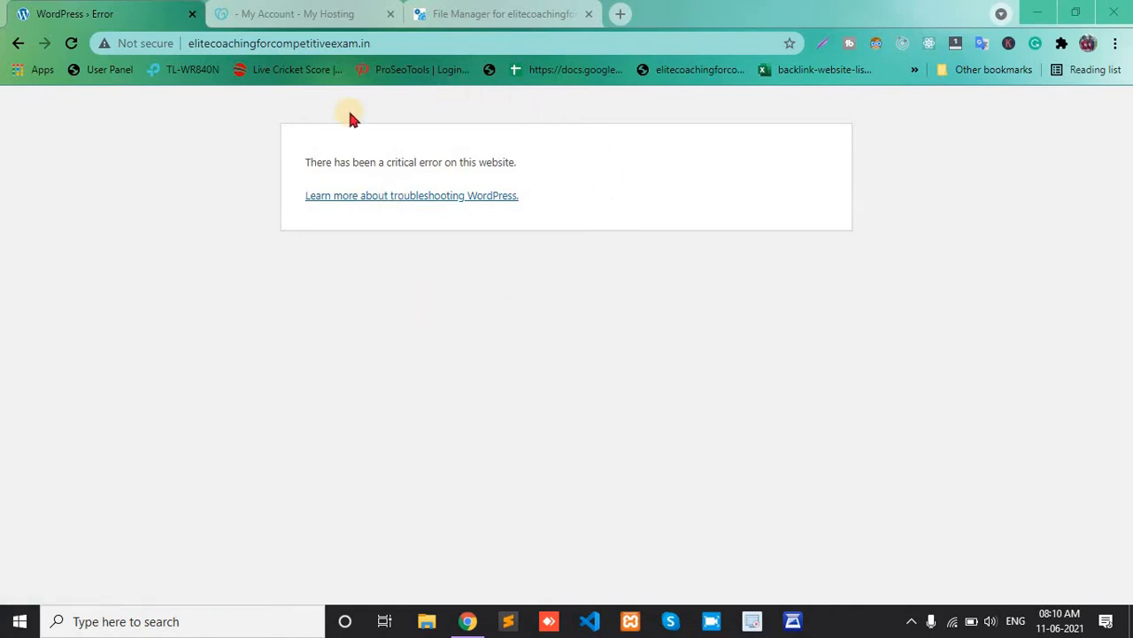
mouse_move(299, 216)
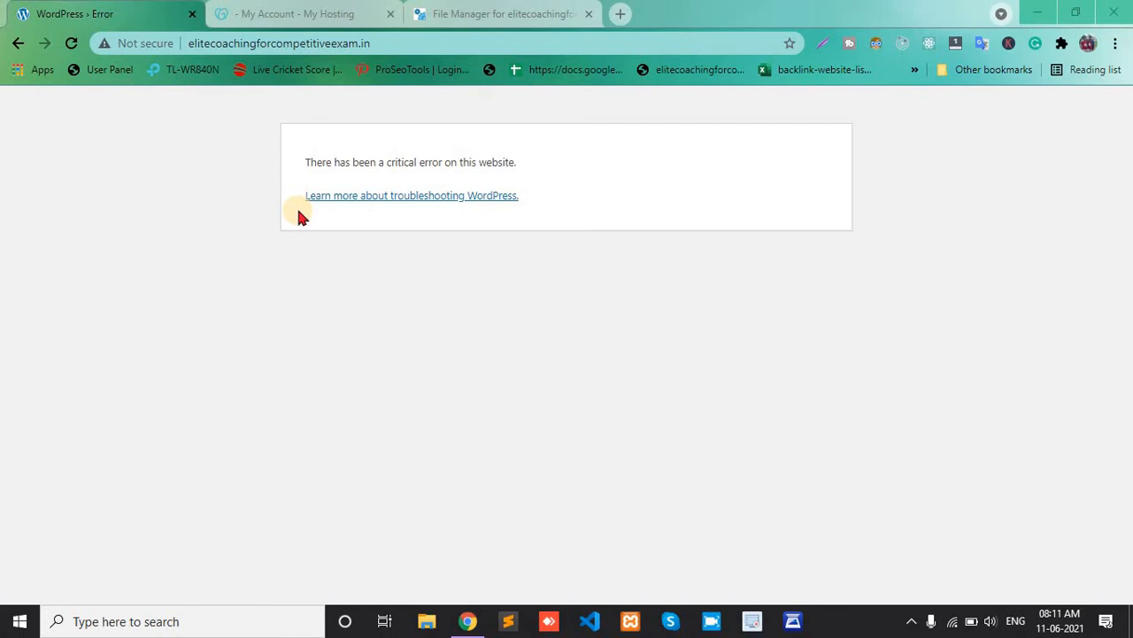
Rename the wp-content themes folder to 'themess' in the Plesk File Manager.
click(502, 14)
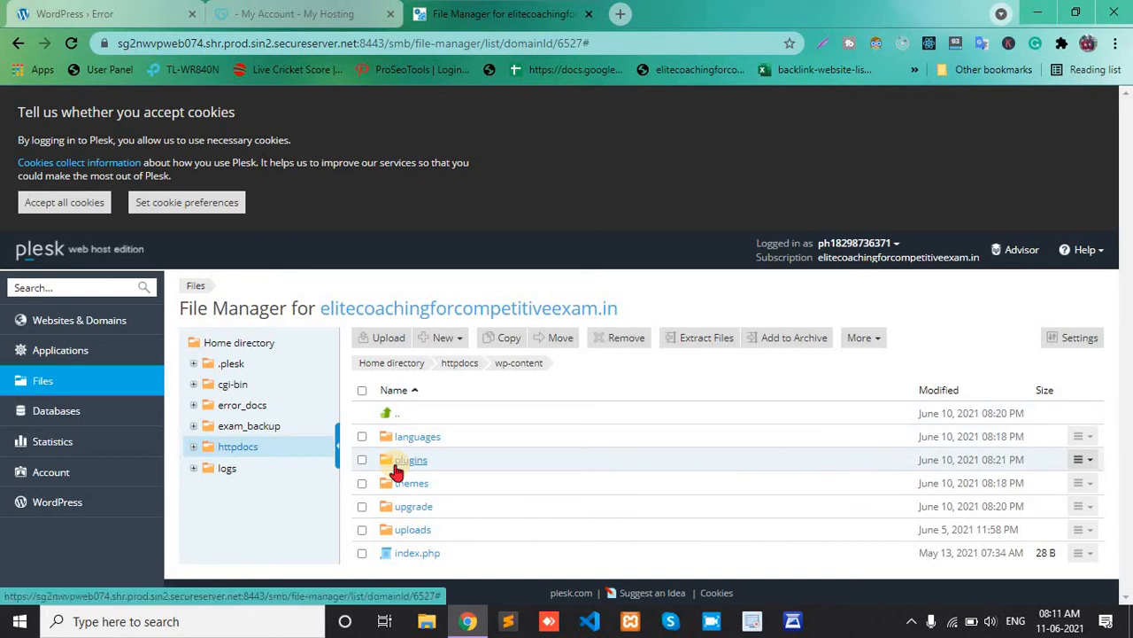
mouse_move(471, 440)
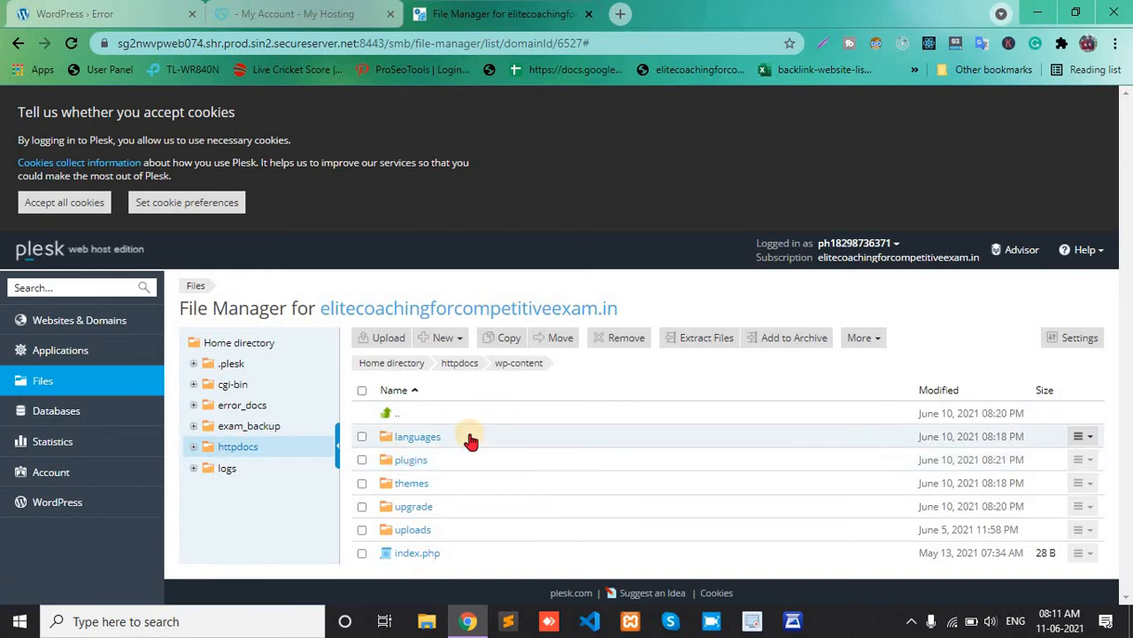
mouse_move(428, 468)
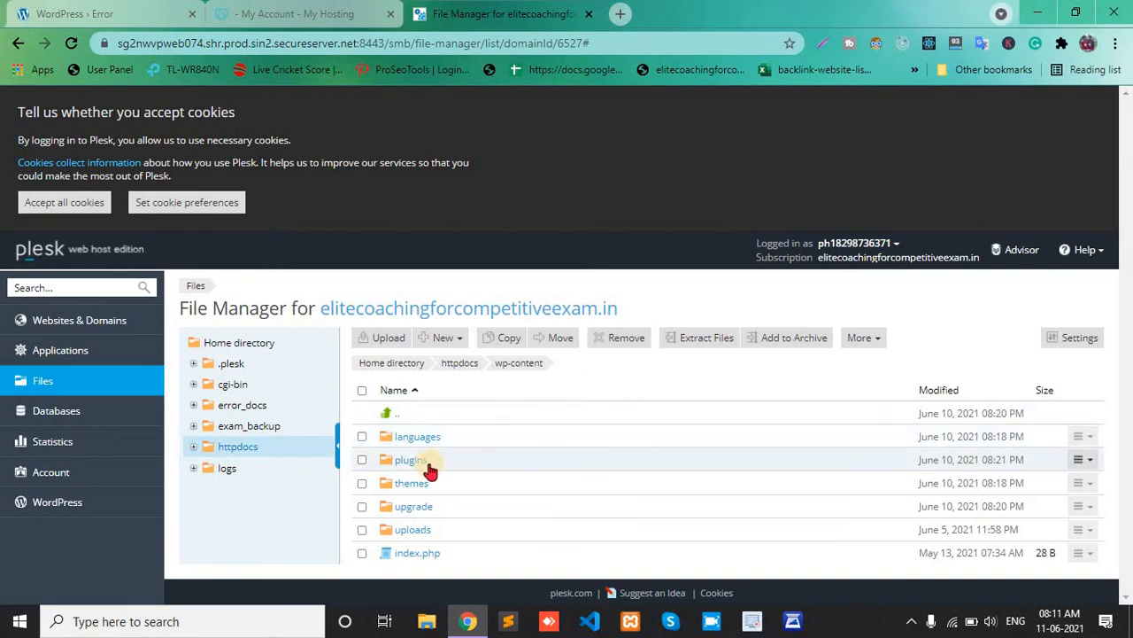
mouse_move(439, 489)
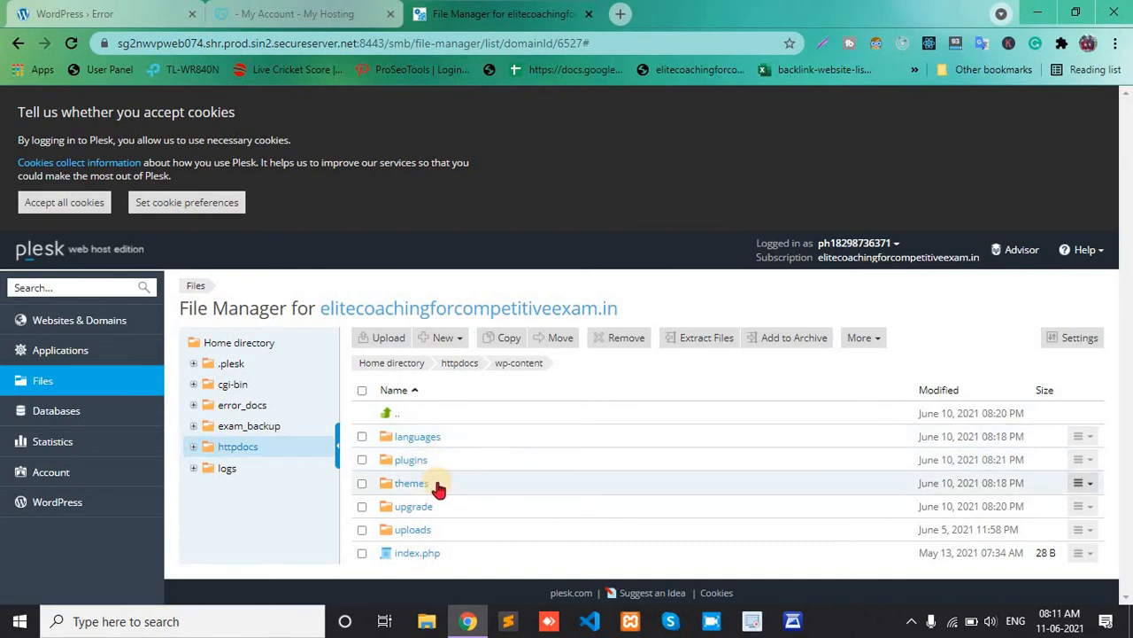
mouse_move(425, 469)
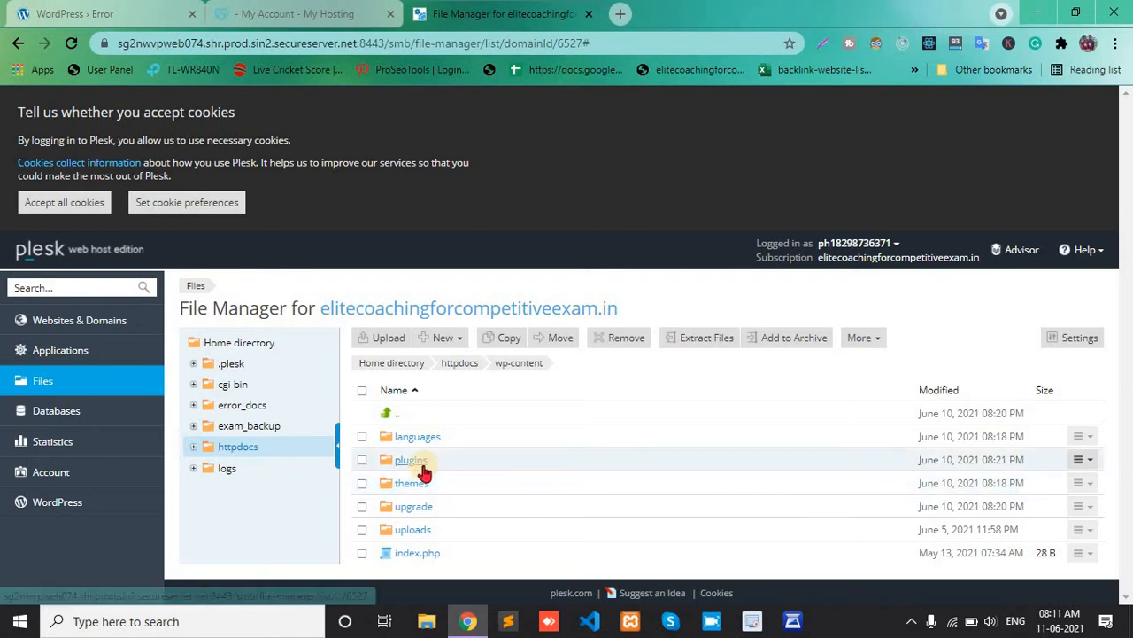
mouse_move(411, 489)
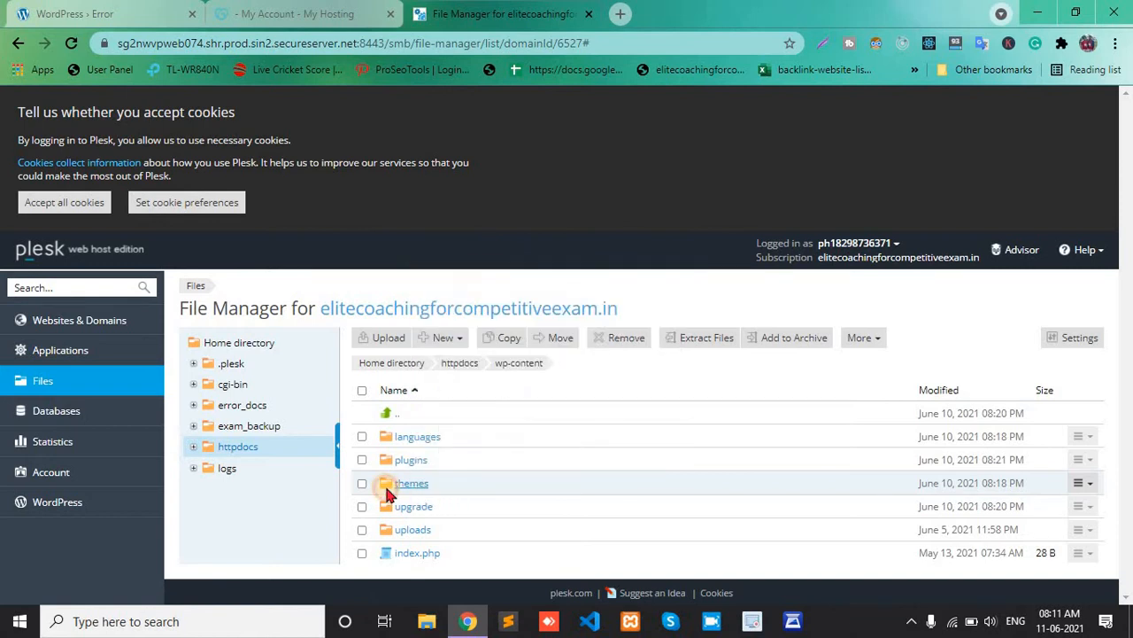
click(410, 481)
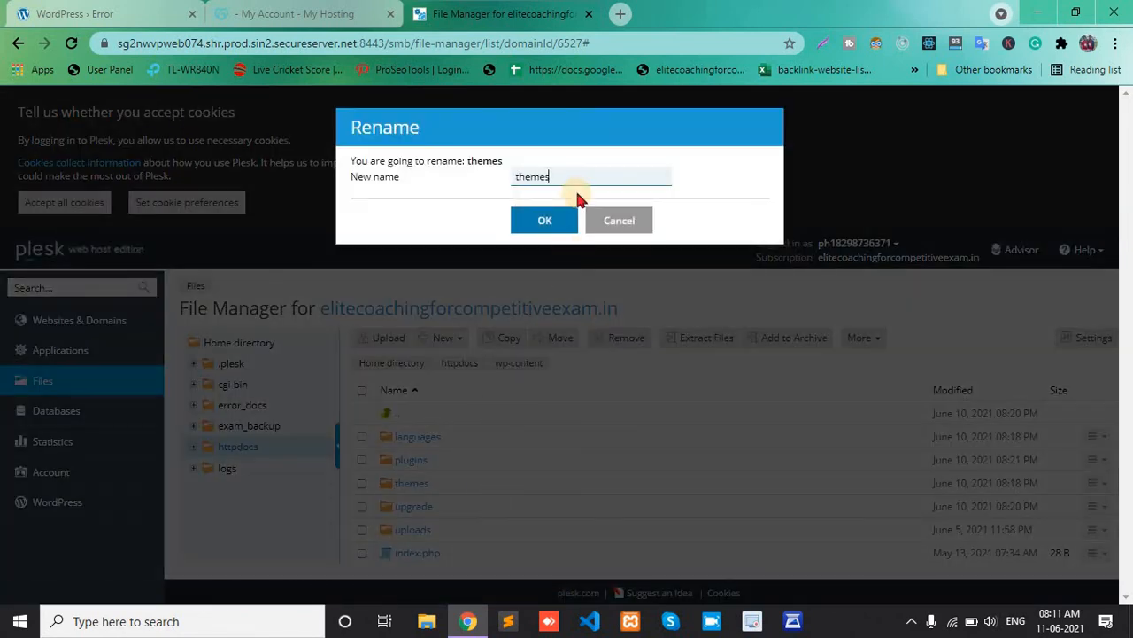
text(s)
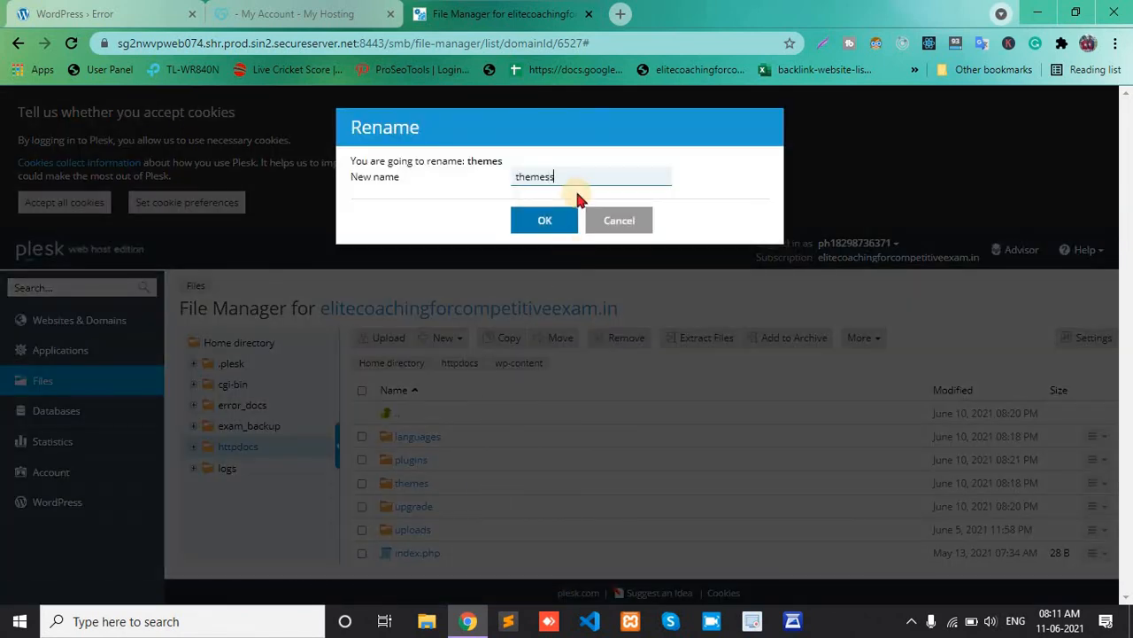
click(546, 220)
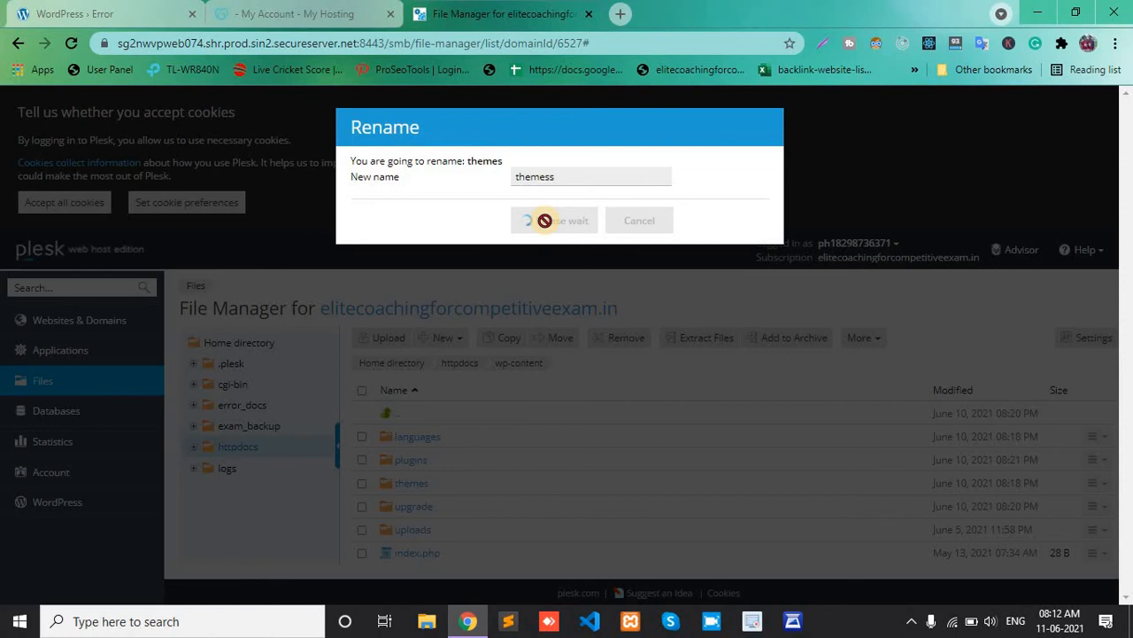
Reload the broken WordPress site to check the error, then return to the wp-content listing.
click(74, 14)
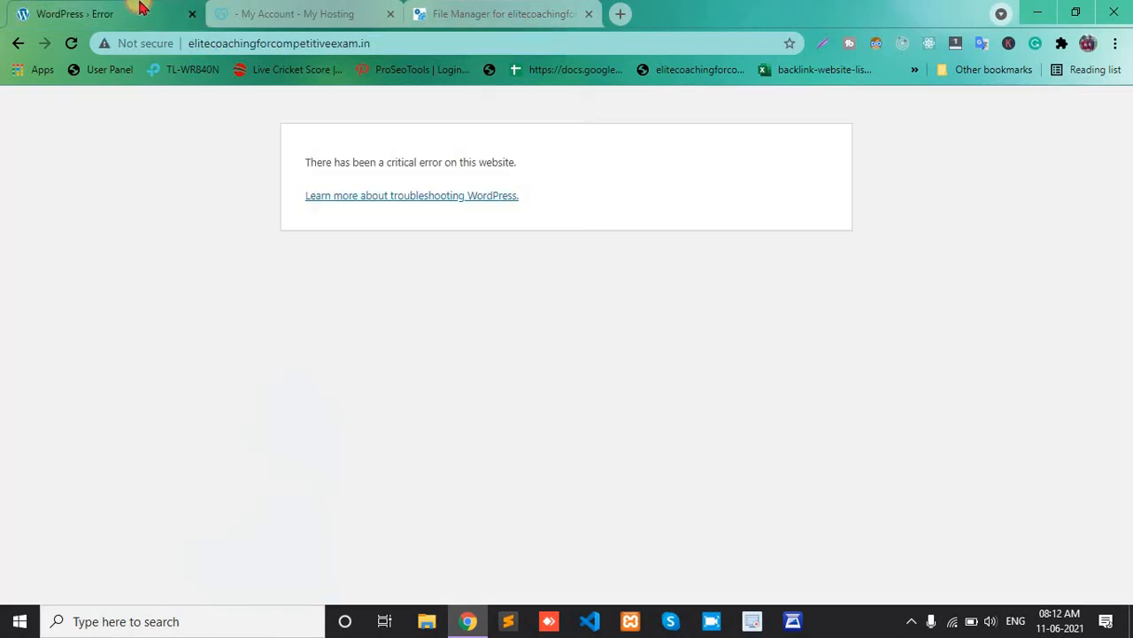
click(278, 42)
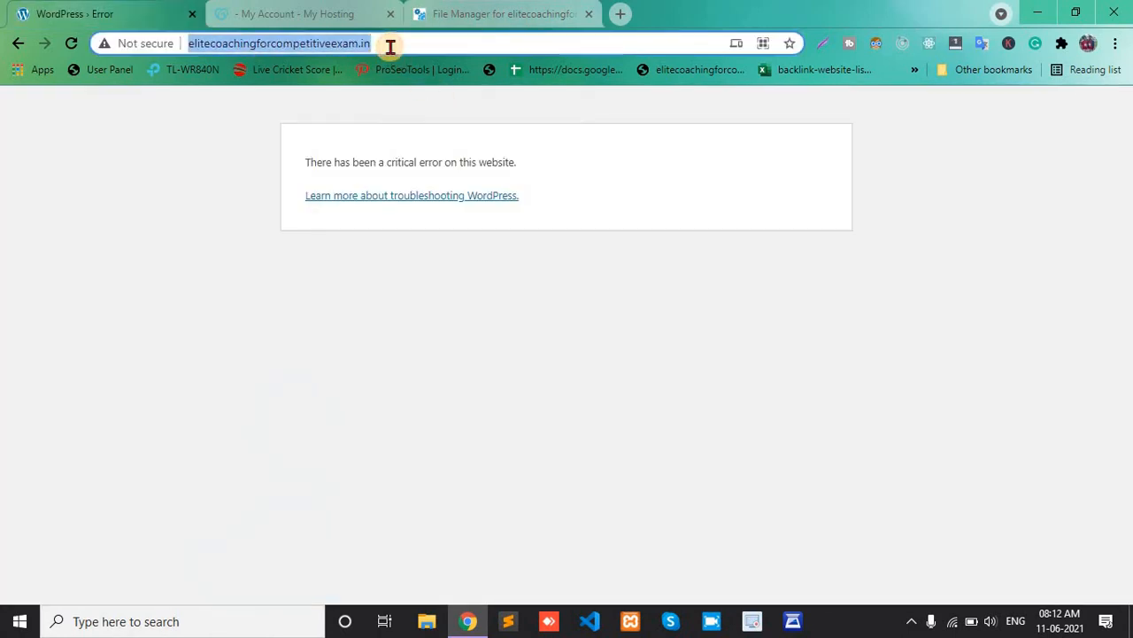
key(Return)
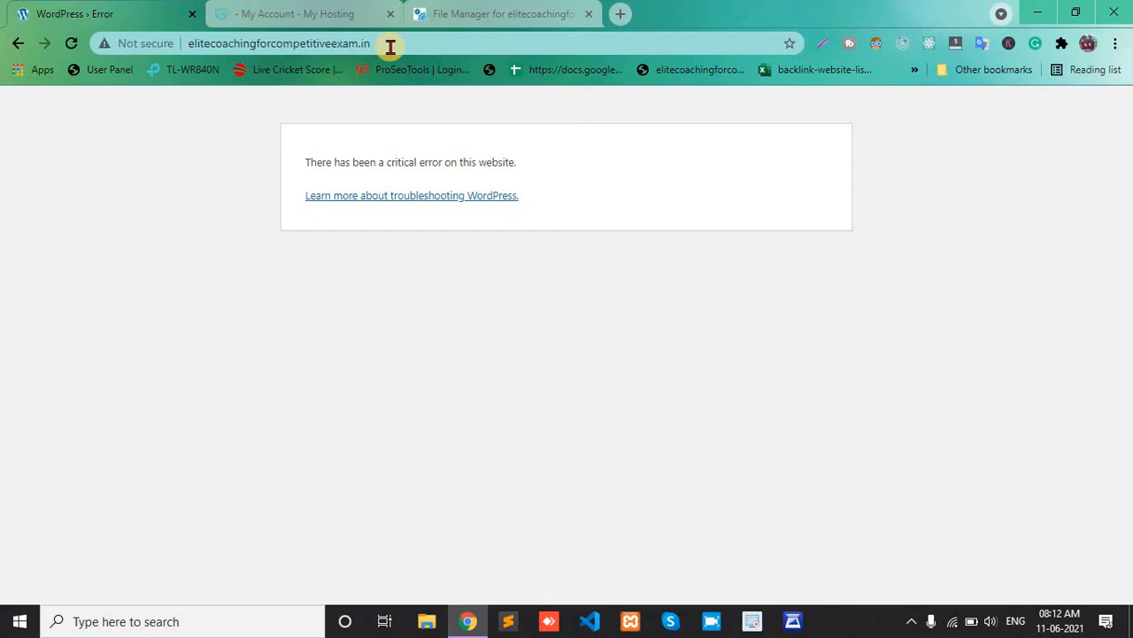
click(503, 15)
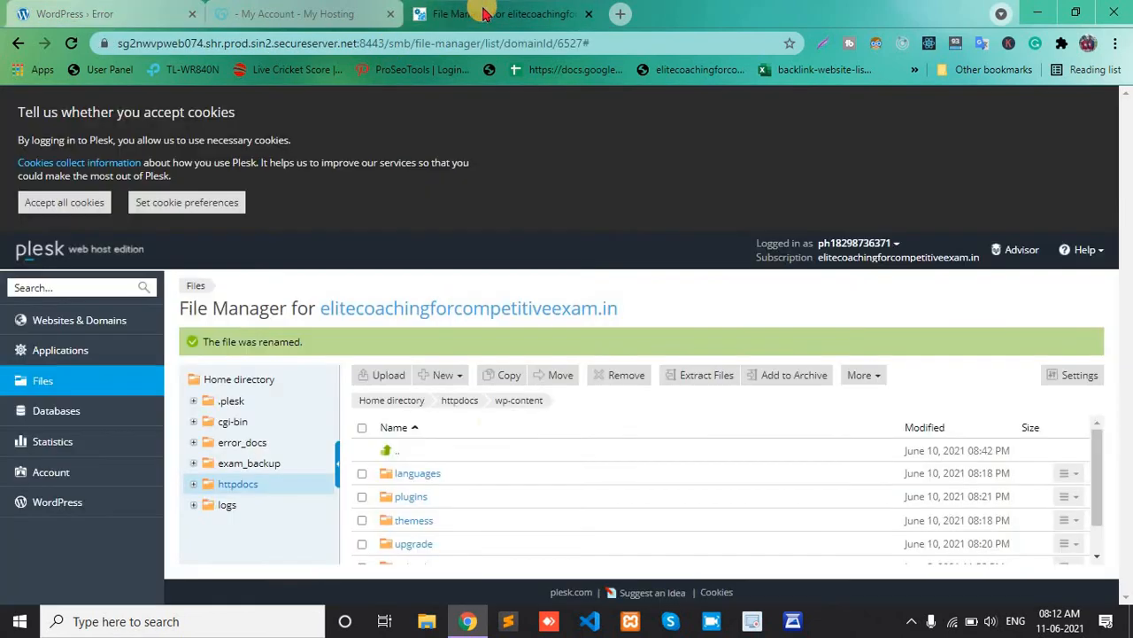
Rename the wp-content plugins folder to 'pluginss' and return to the site's error page.
scroll(down, 3)
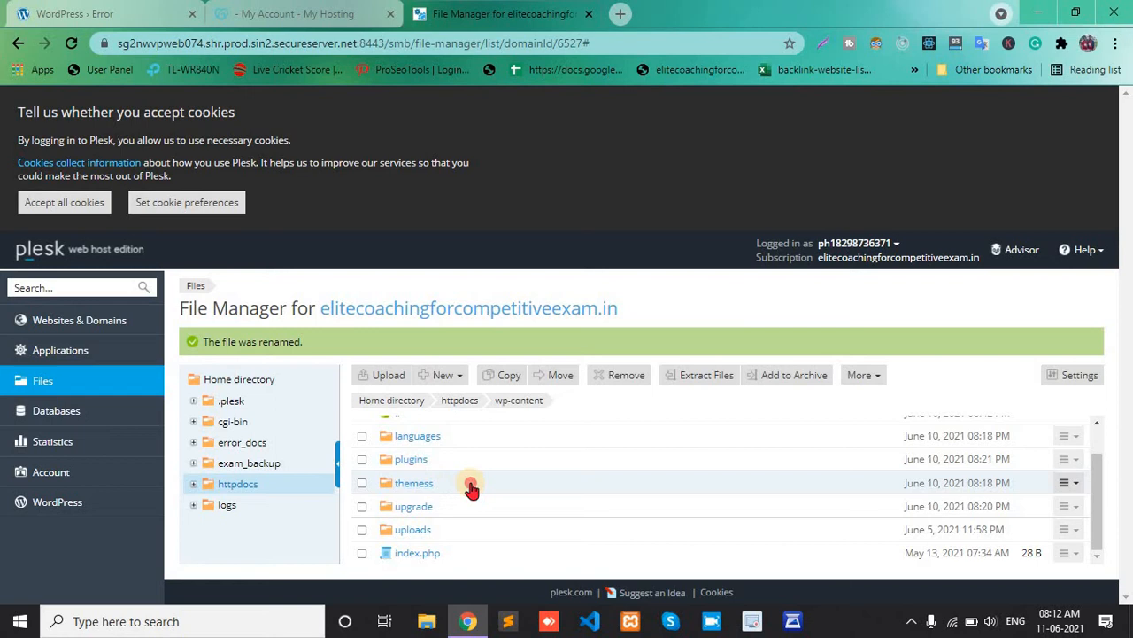
mouse_move(494, 528)
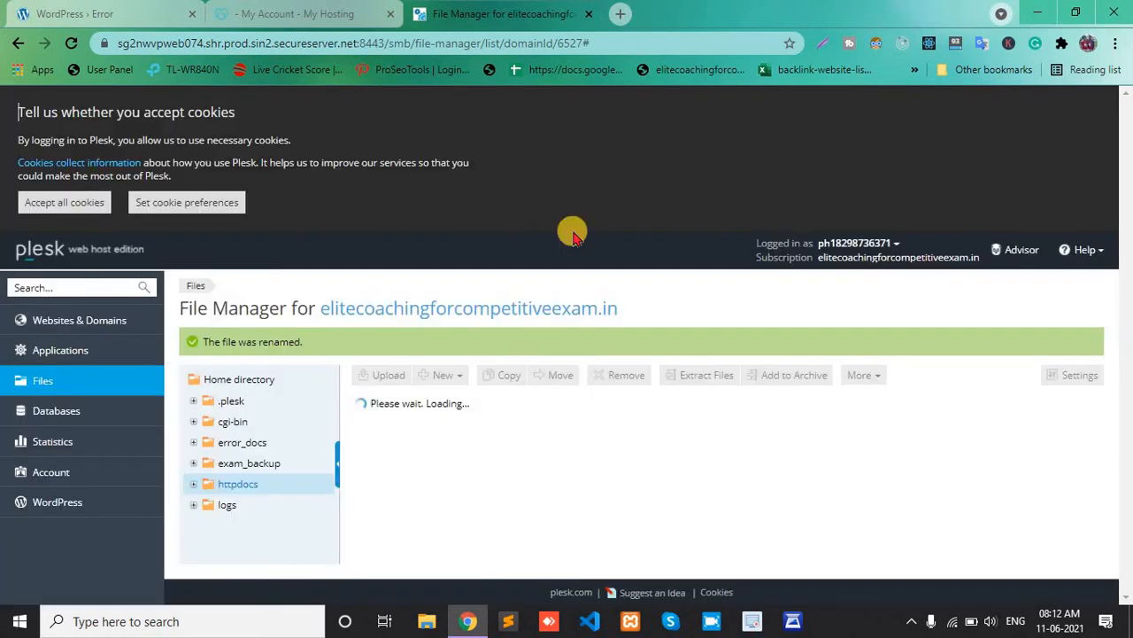
mouse_move(485, 459)
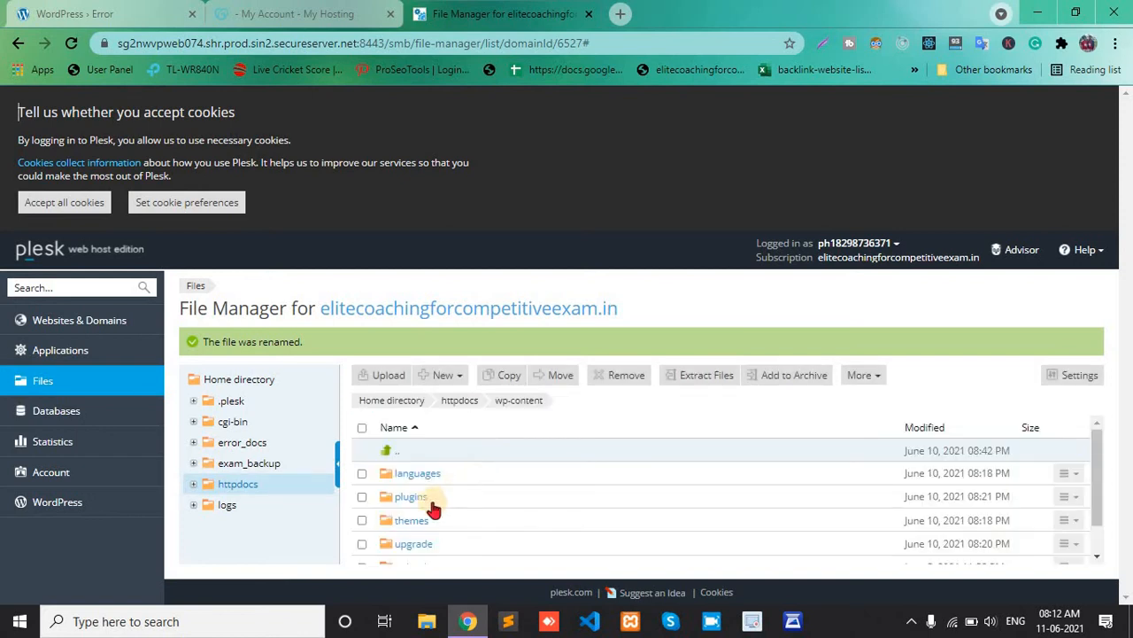
mouse_move(411, 496)
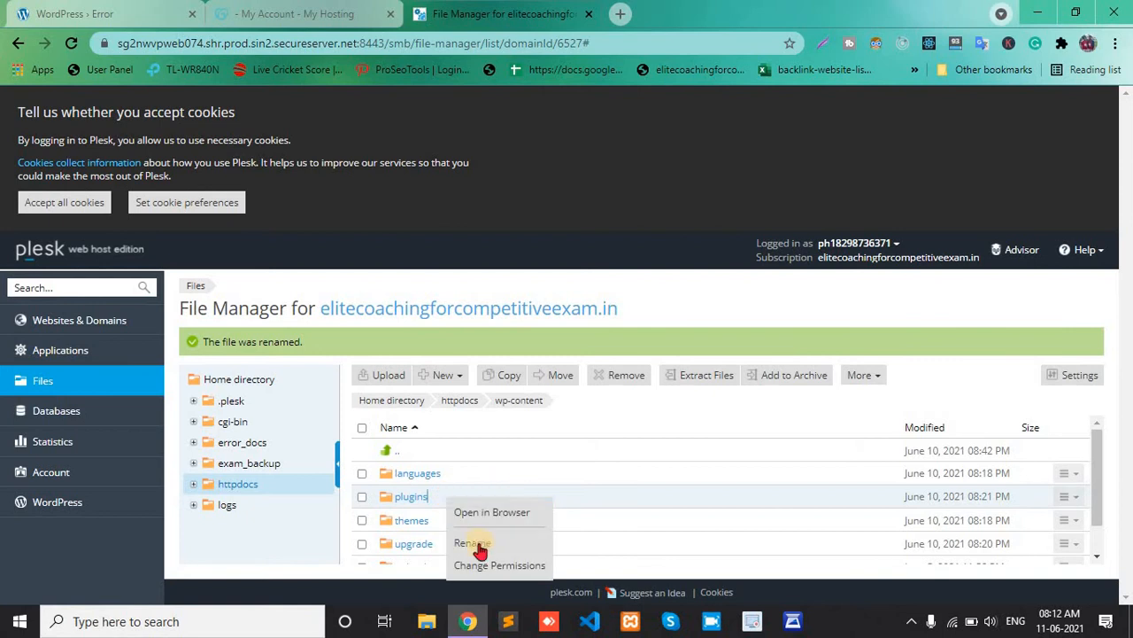
click(471, 542)
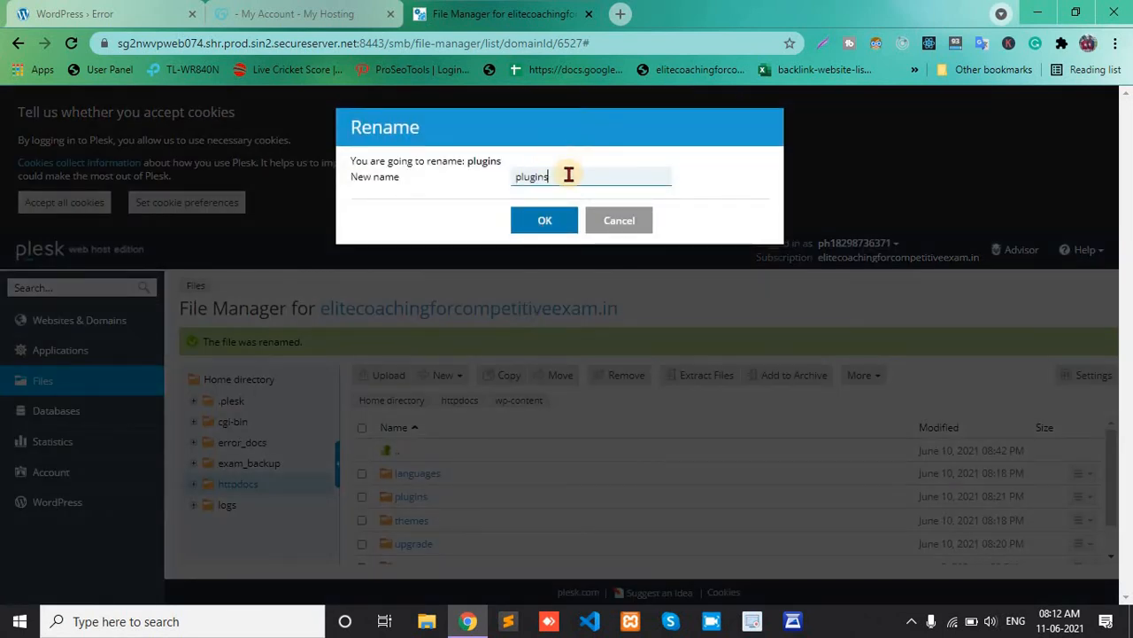
text(s)
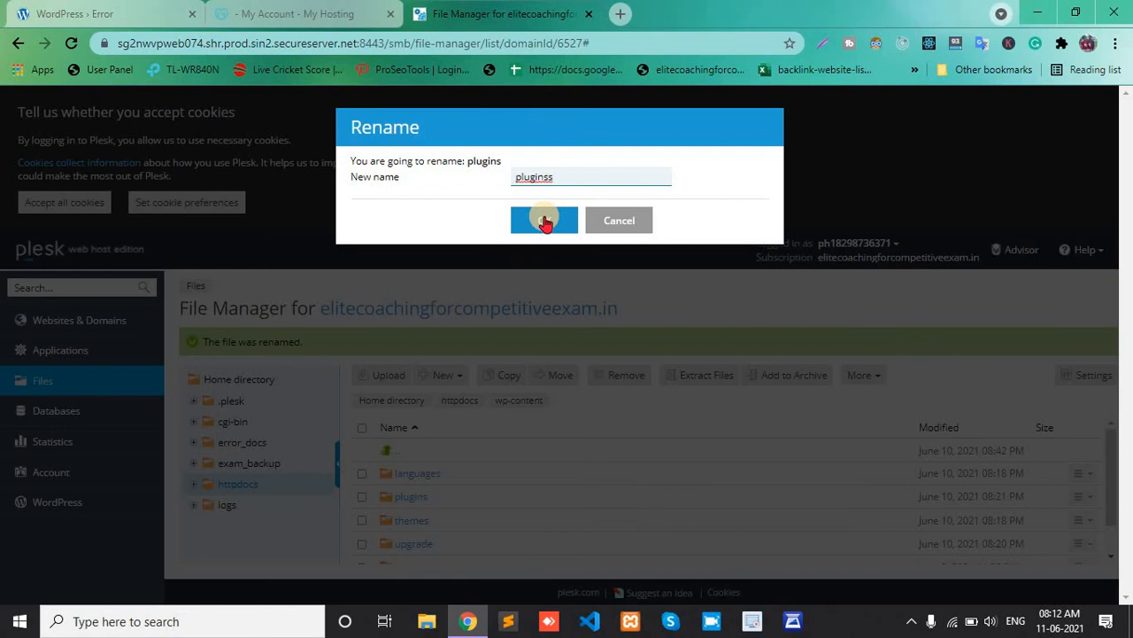
click(544, 220)
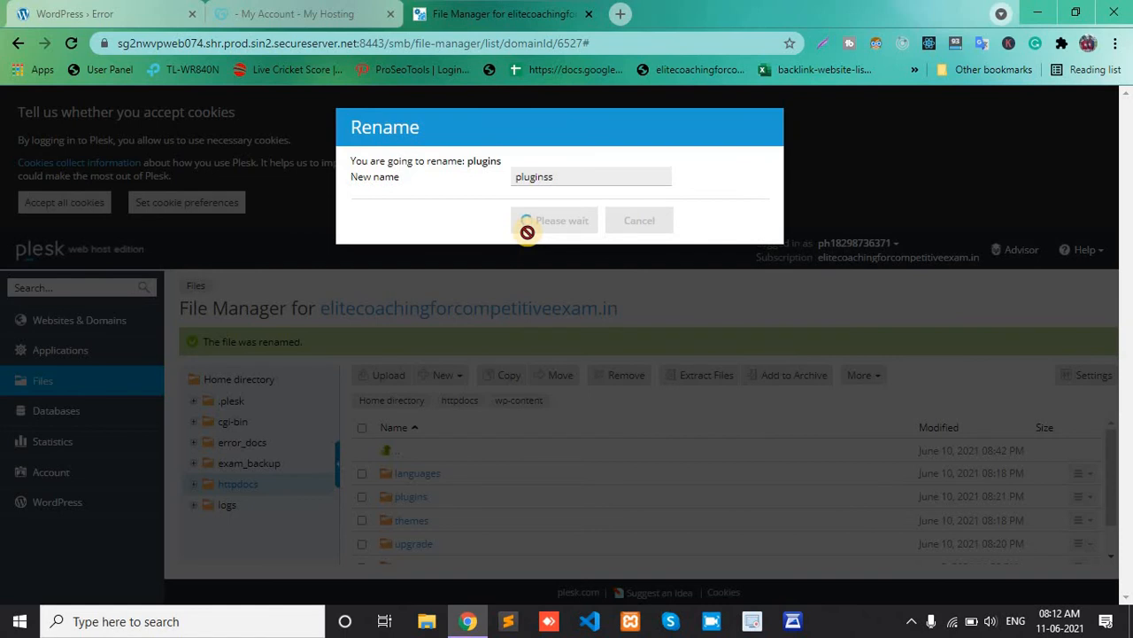
click(560, 219)
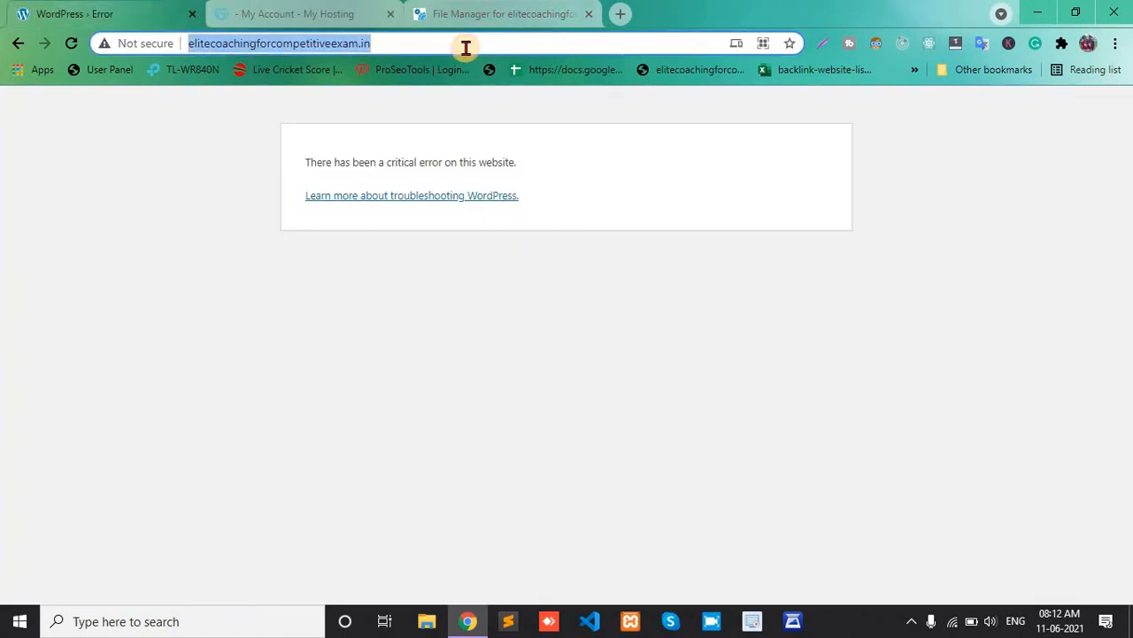
Reload the site so it shows its Login page instead of the critical error.
key(Return)
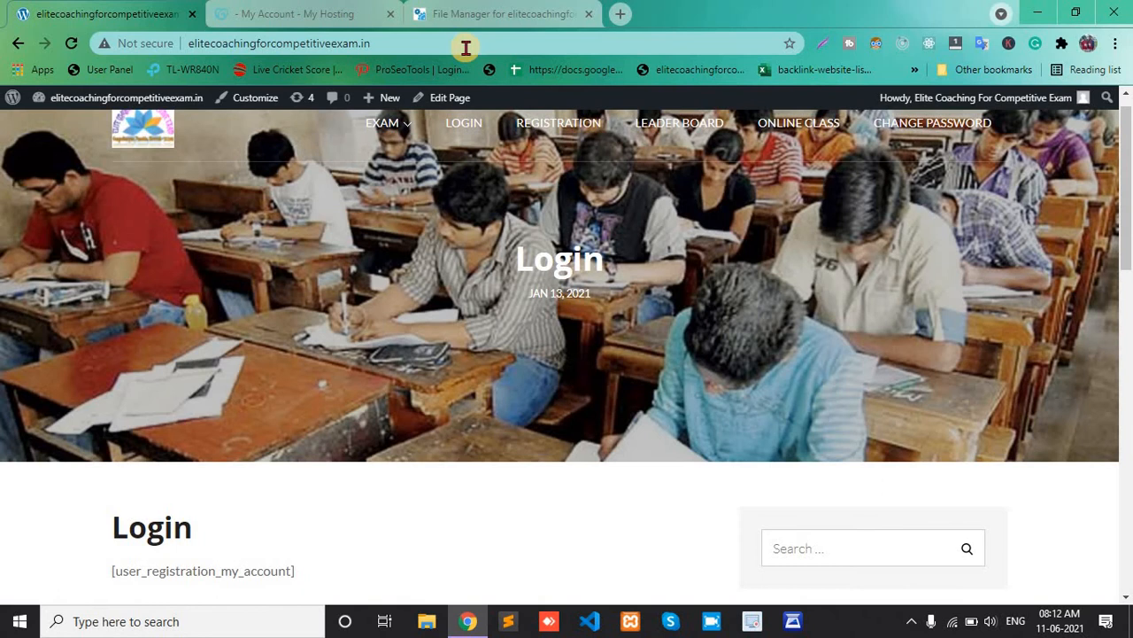
click(496, 14)
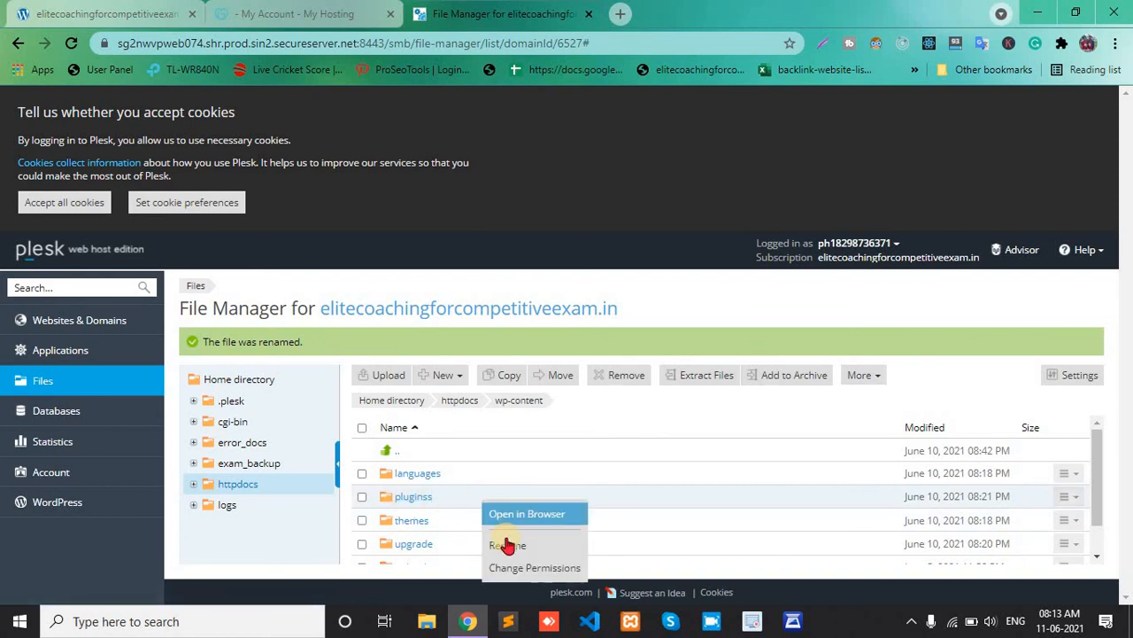
Rename 'pluginss' back to 'plugins', confirm the dashboard loads, and view the plugin folders.
click(507, 546)
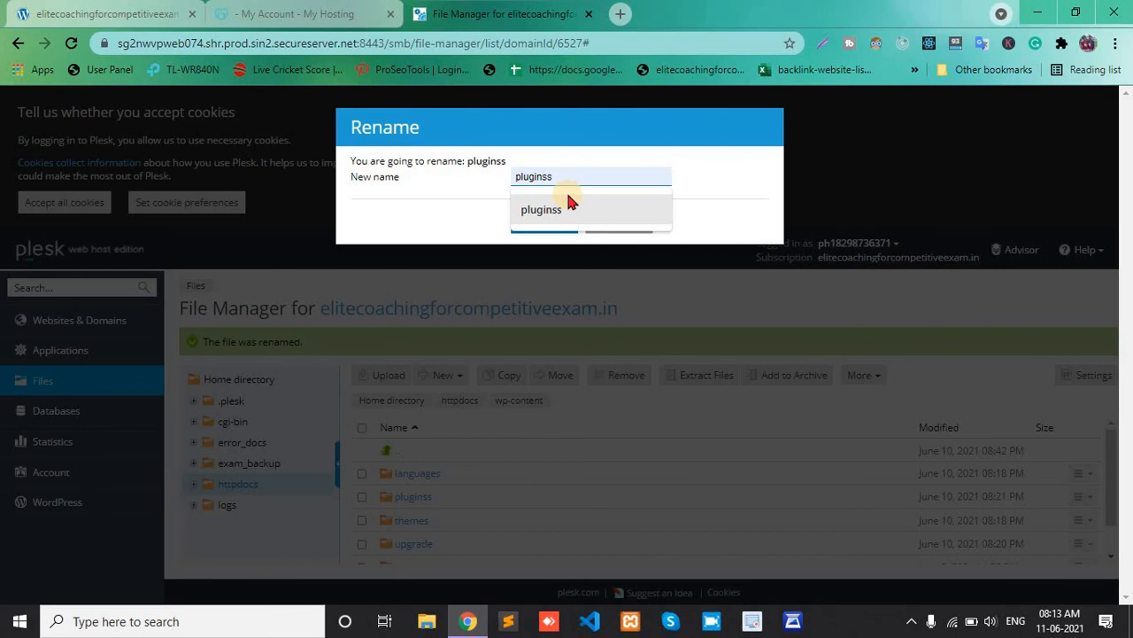
key(BackSpace)
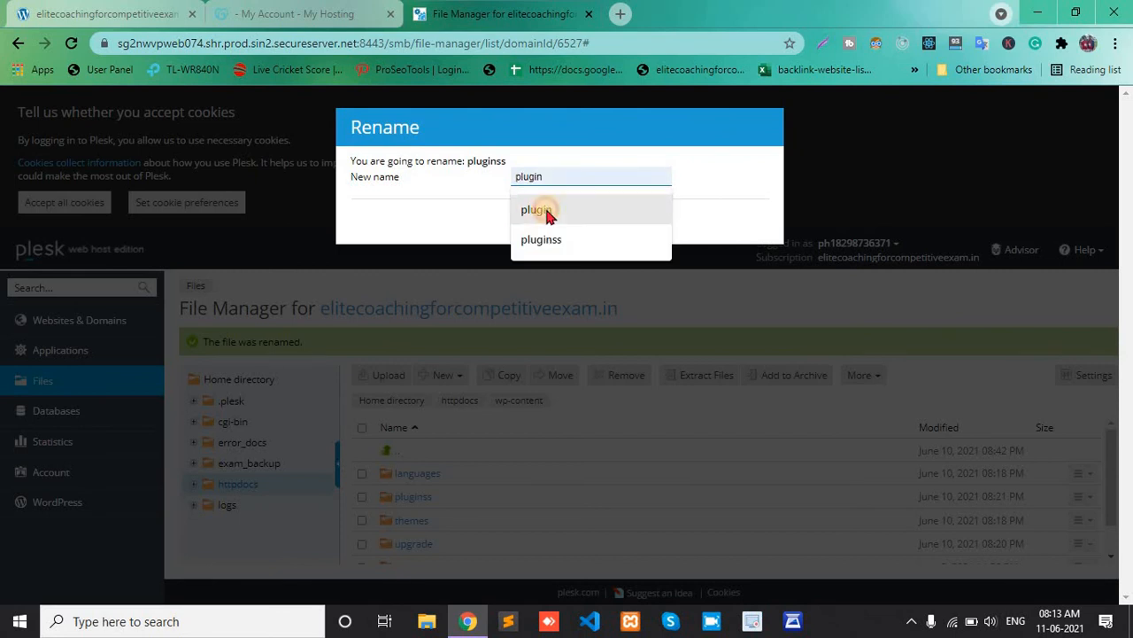
click(535, 209)
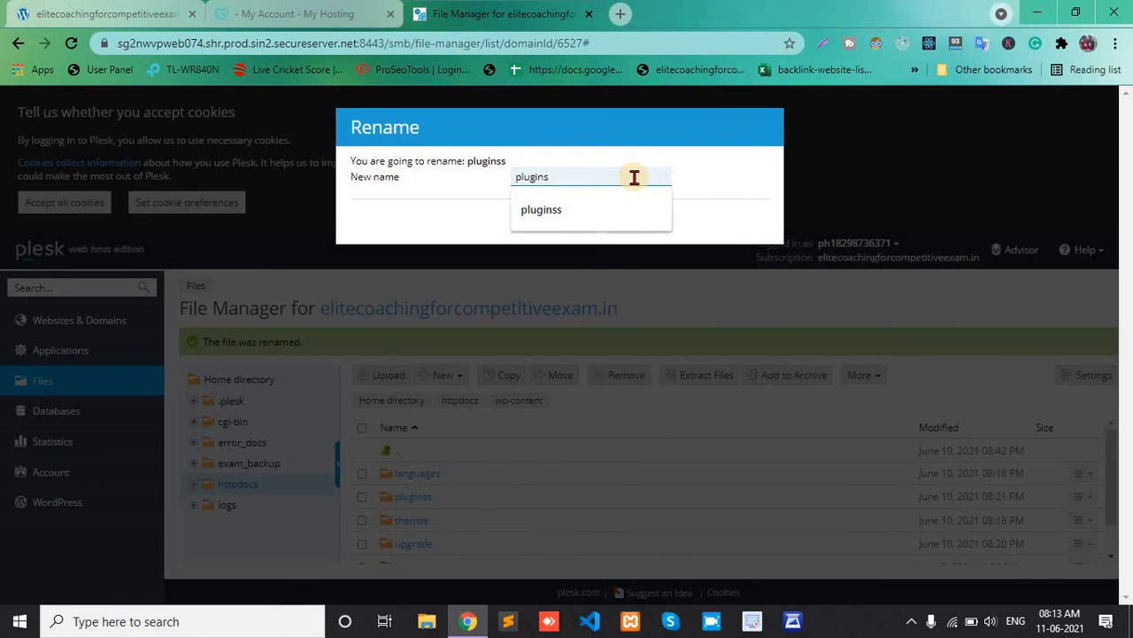
click(554, 219)
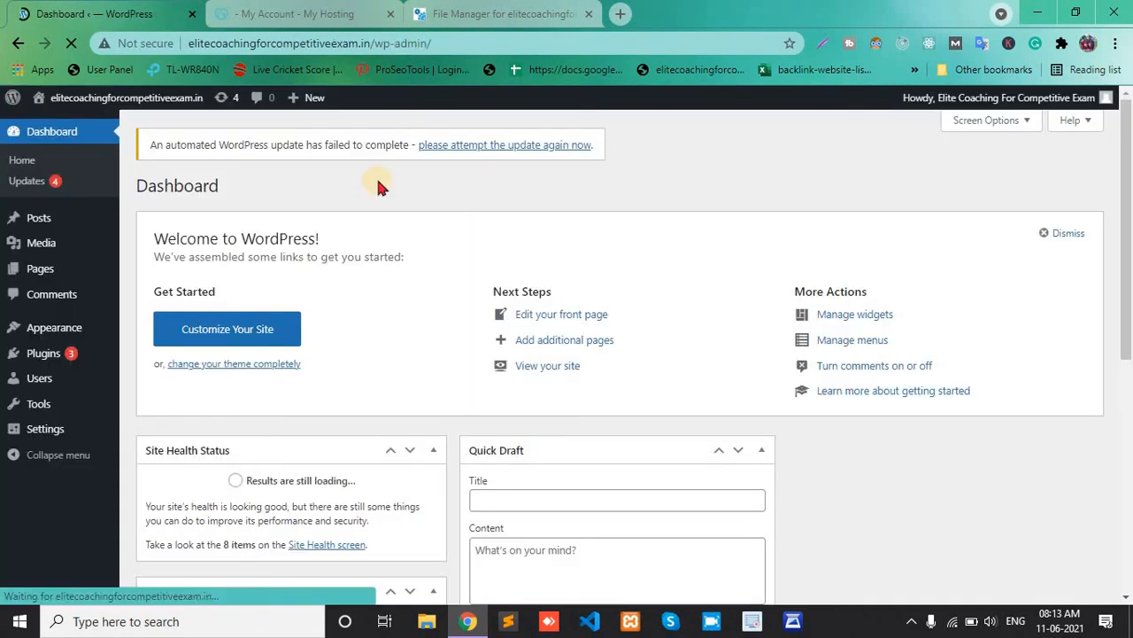
click(499, 14)
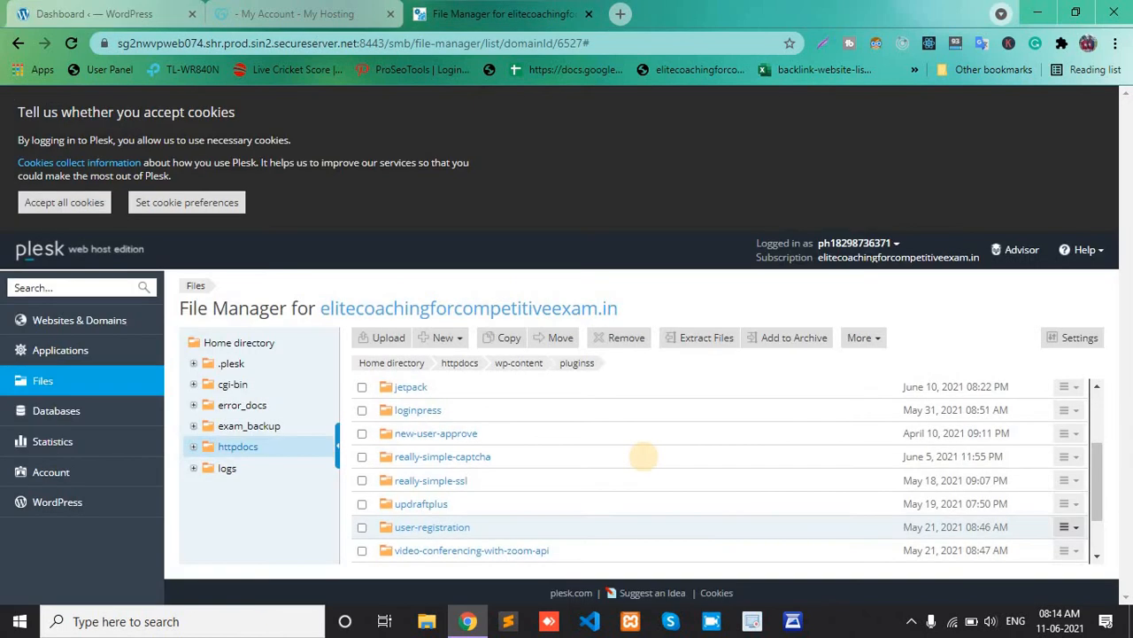
scroll(up, 3)
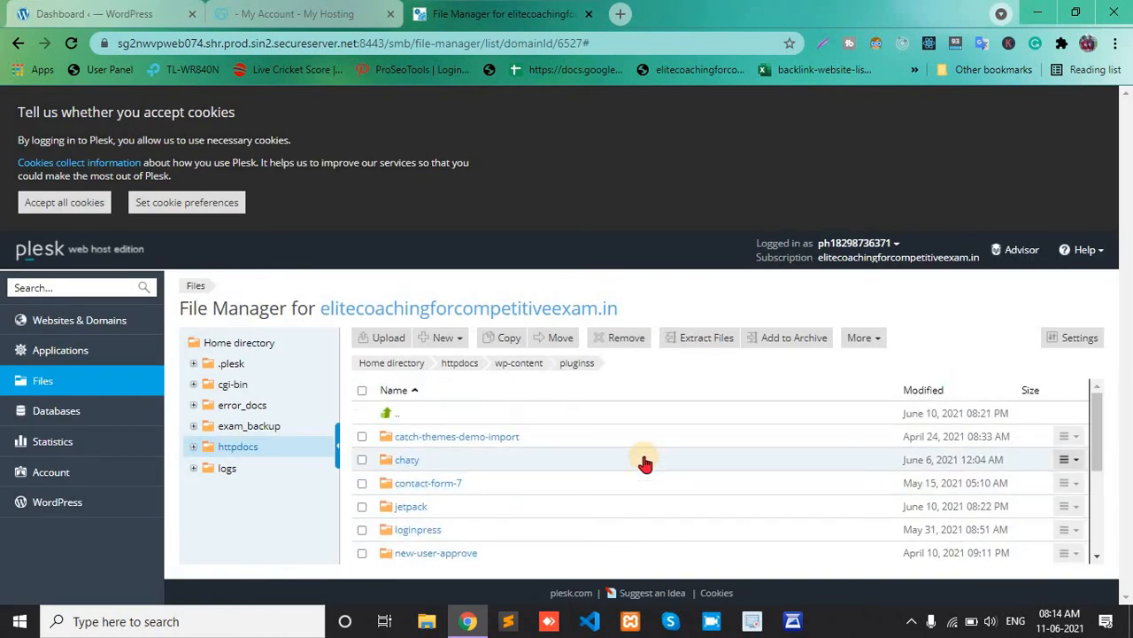